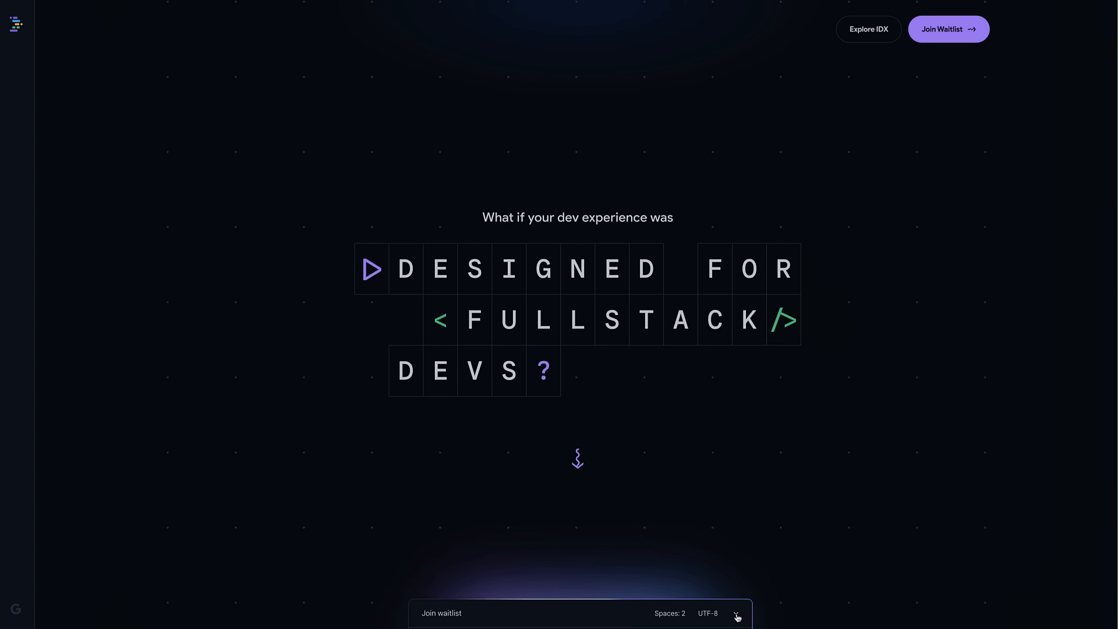
Enter the Project IDX dashboard with the 'Create your first workspace' templates
{"action": "left_click", "coordinate": [736, 615]}
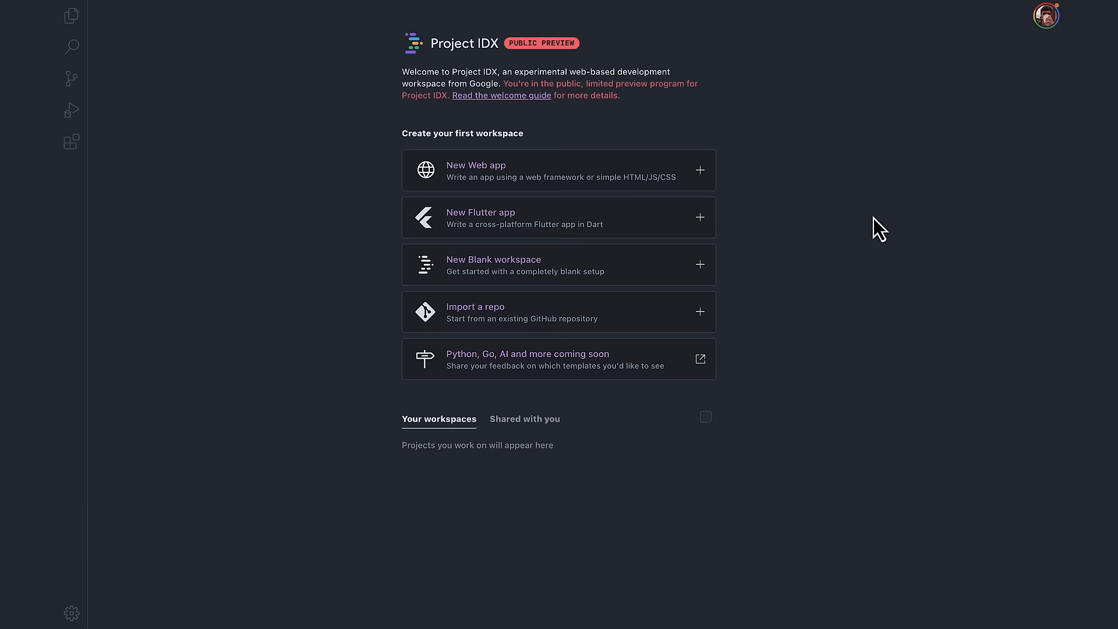
Start a new web app with Angular and TypeScript, named reversey
{"action": "left_click", "coordinate": [476, 170]}
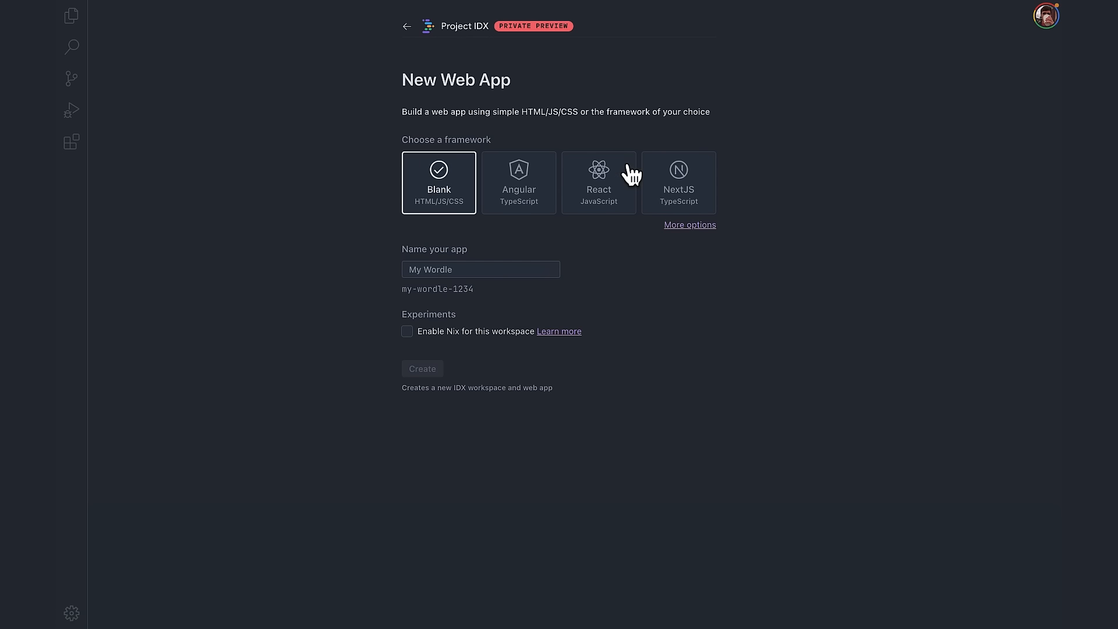
{"action": "left_click", "coordinate": [519, 182]}
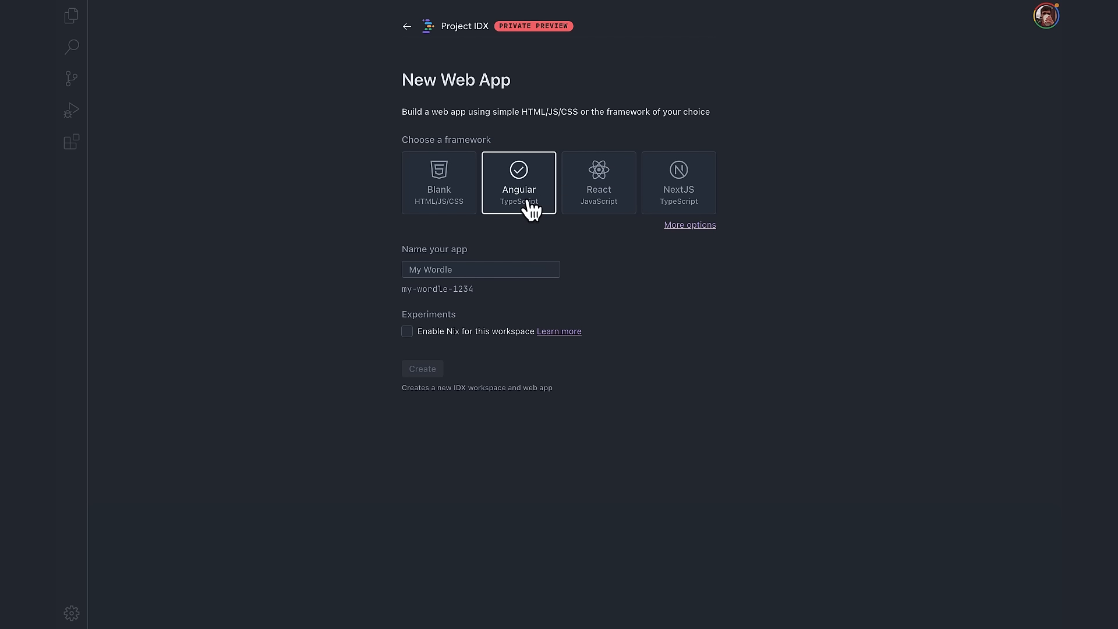
{"action": "left_click", "coordinate": [598, 182]}
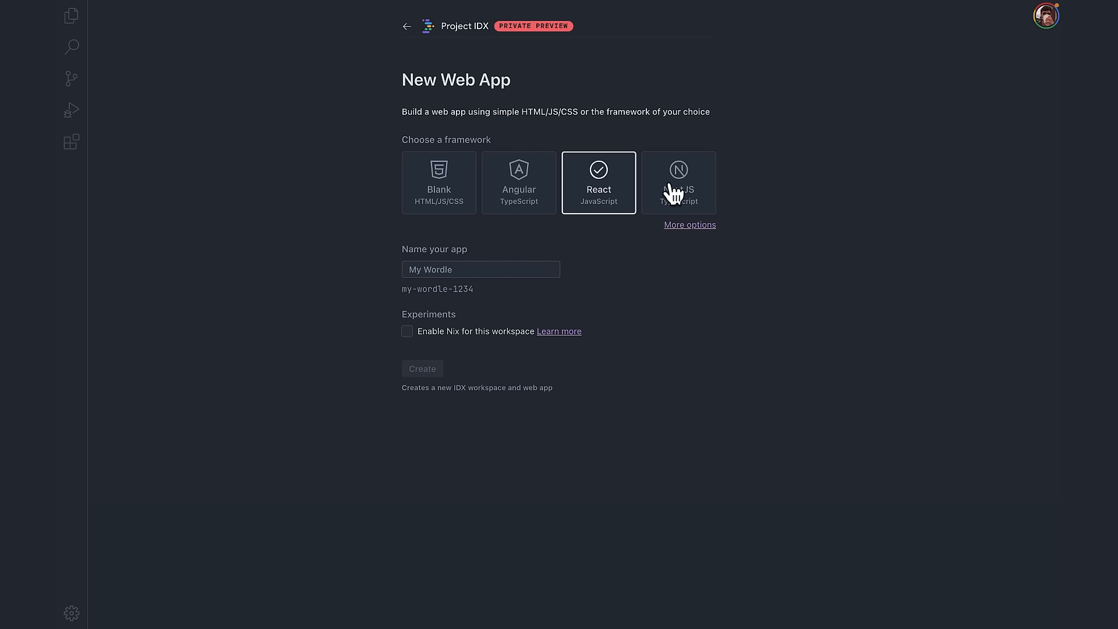
{"action": "left_click", "coordinate": [679, 183]}
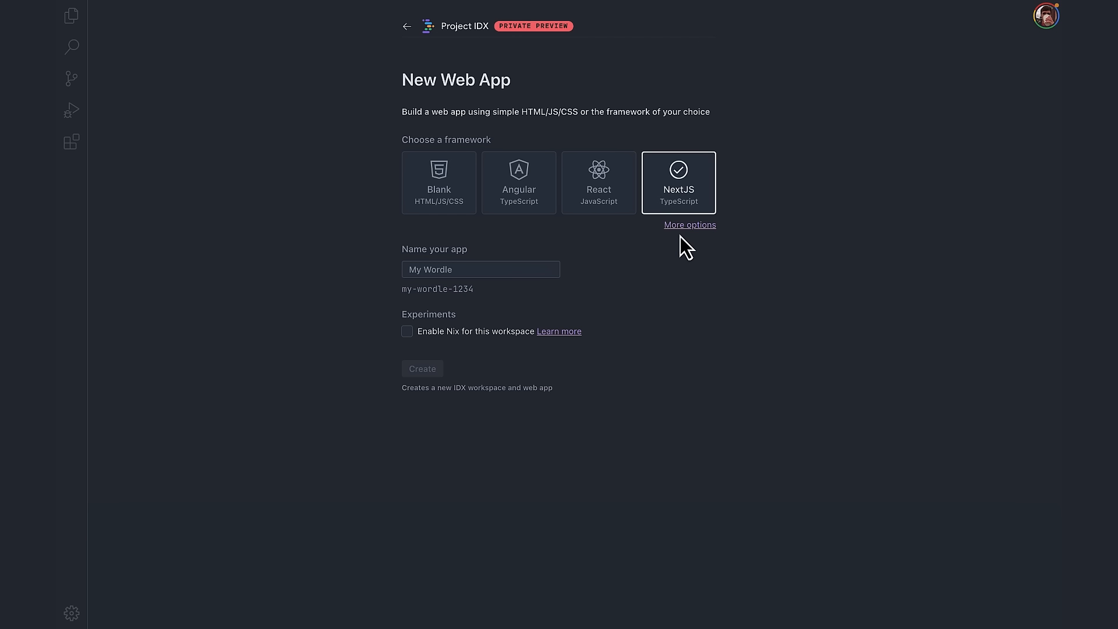
{"action": "left_click", "coordinate": [690, 225]}
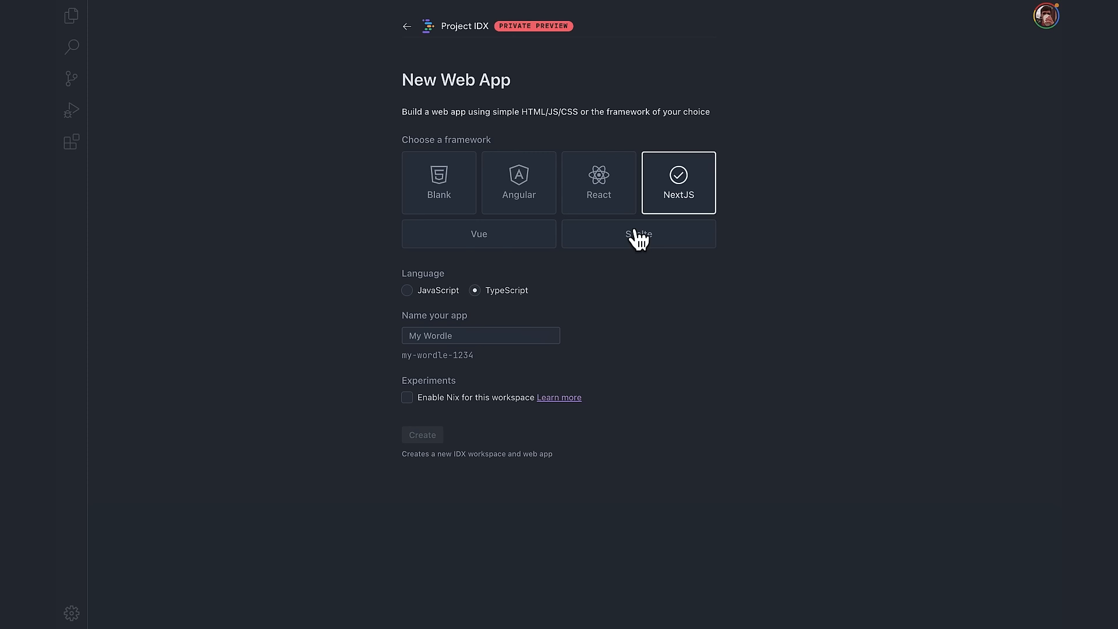
{"action": "left_click", "coordinate": [519, 182]}
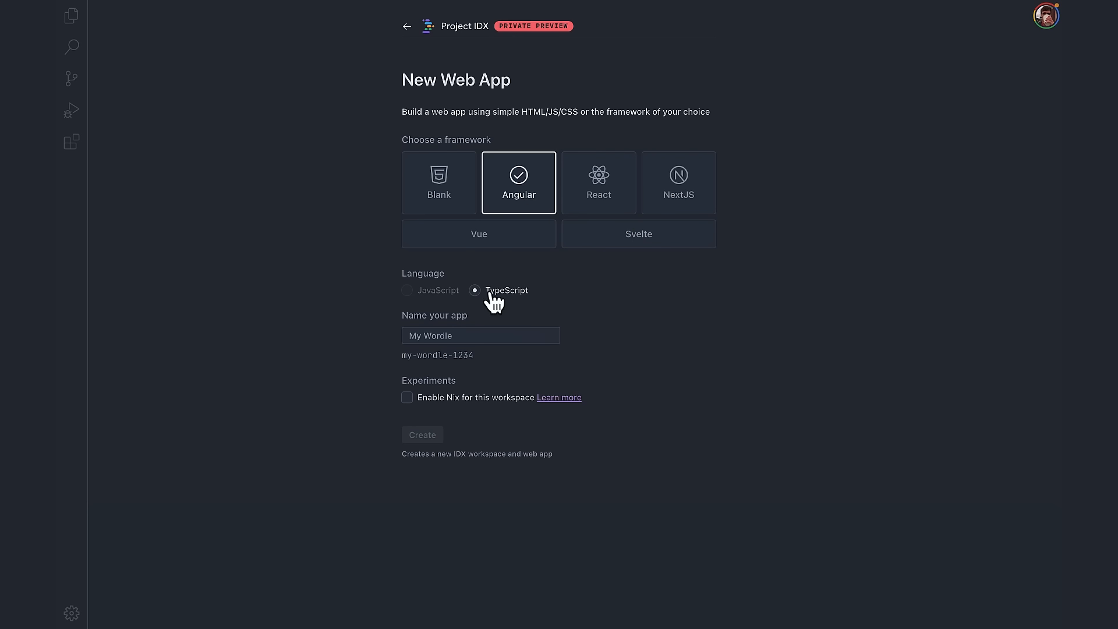
{"action": "type", "text": "reversey"}
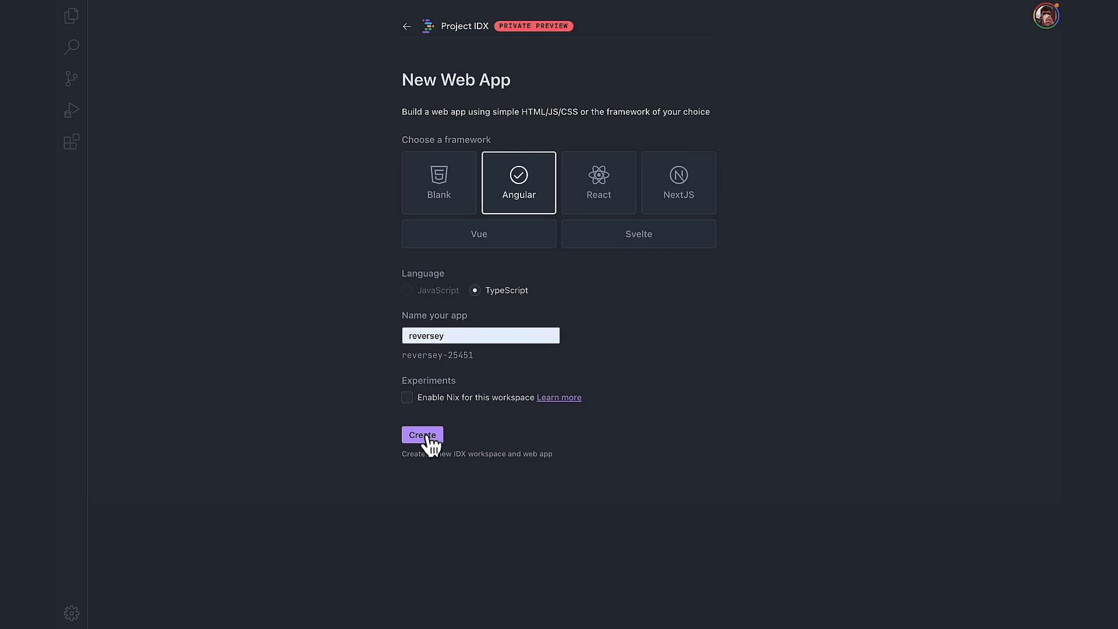
Create the reversey Angular workspace, opening its file tree and terminal at ~/myapp
{"action": "left_click", "coordinate": [422, 435]}
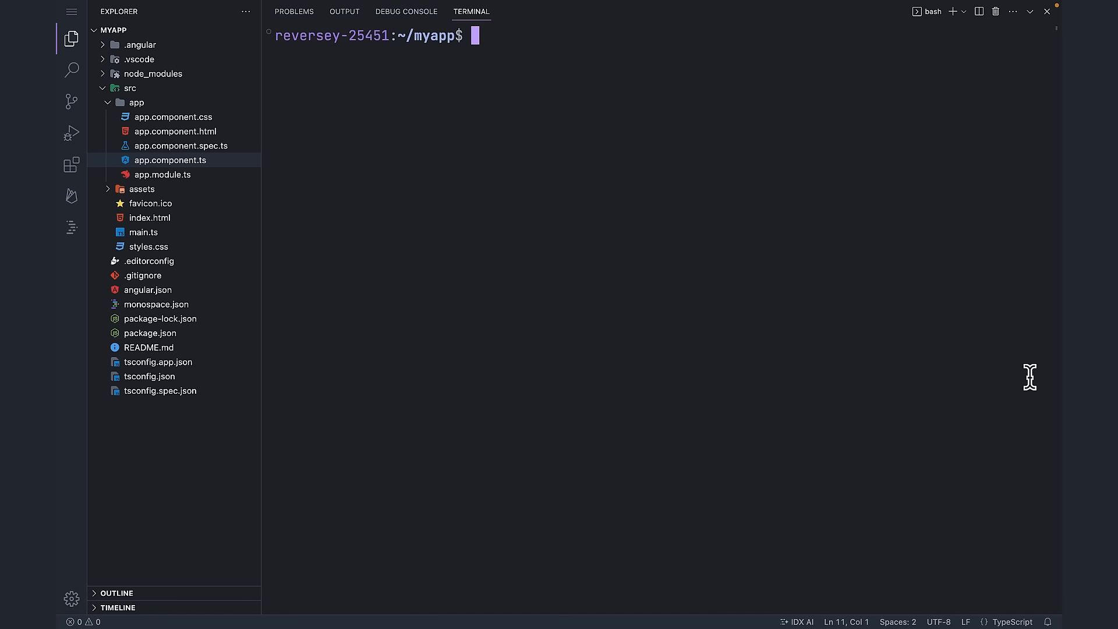
Run ls in the terminal, discard a grep attempt, then type rm -rf
{"action": "type", "text": "ls"}
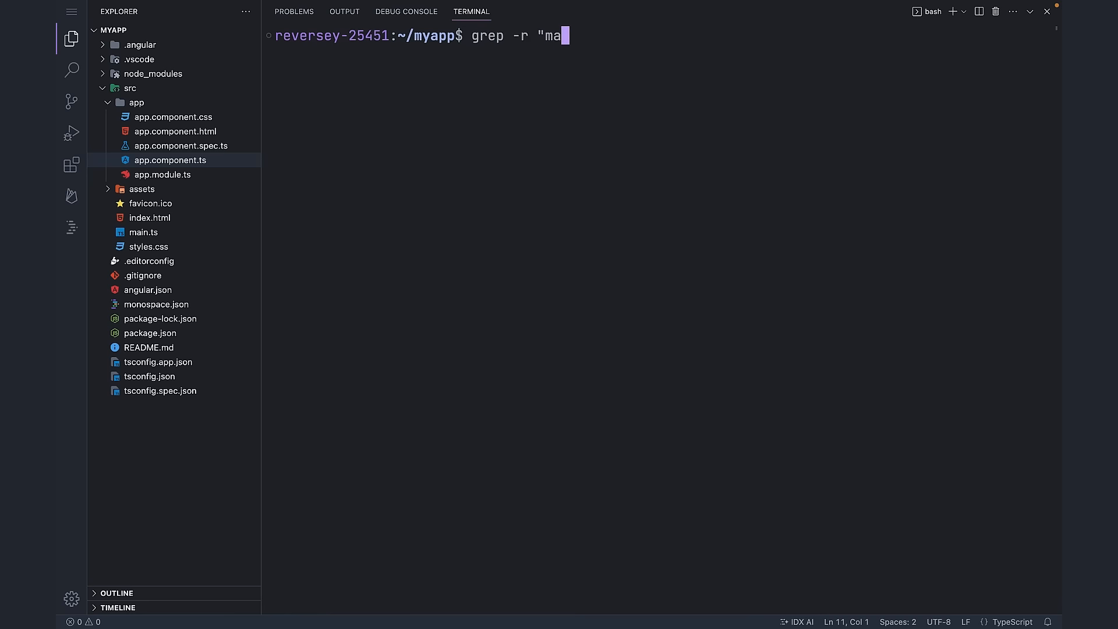
{"action": "key", "text": "Enter"}
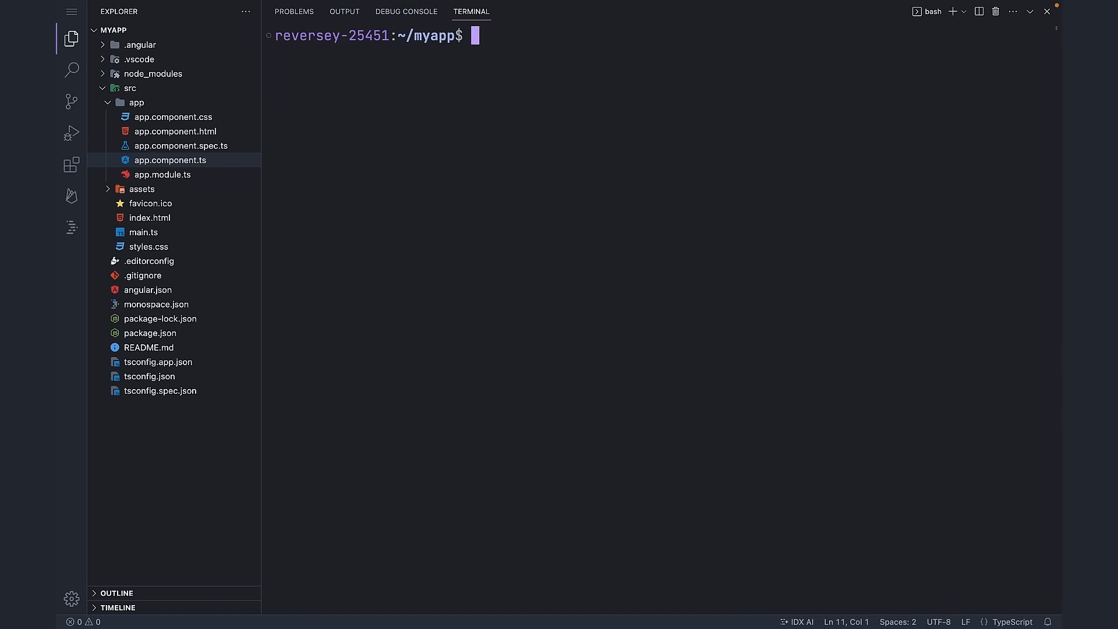
{"action": "type", "text": "rm -rf"}
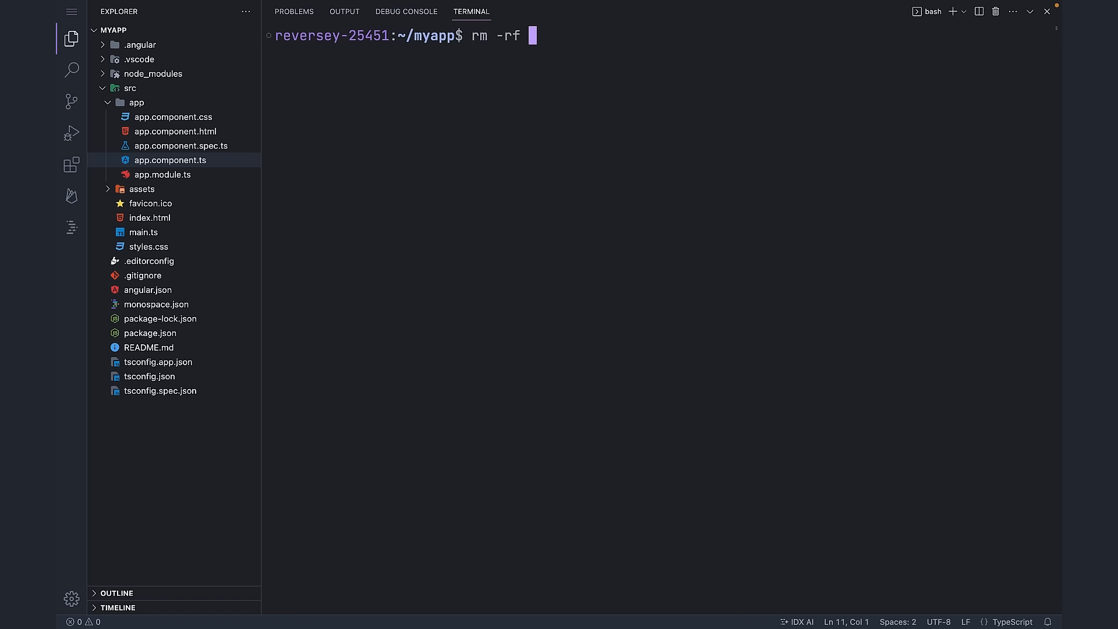